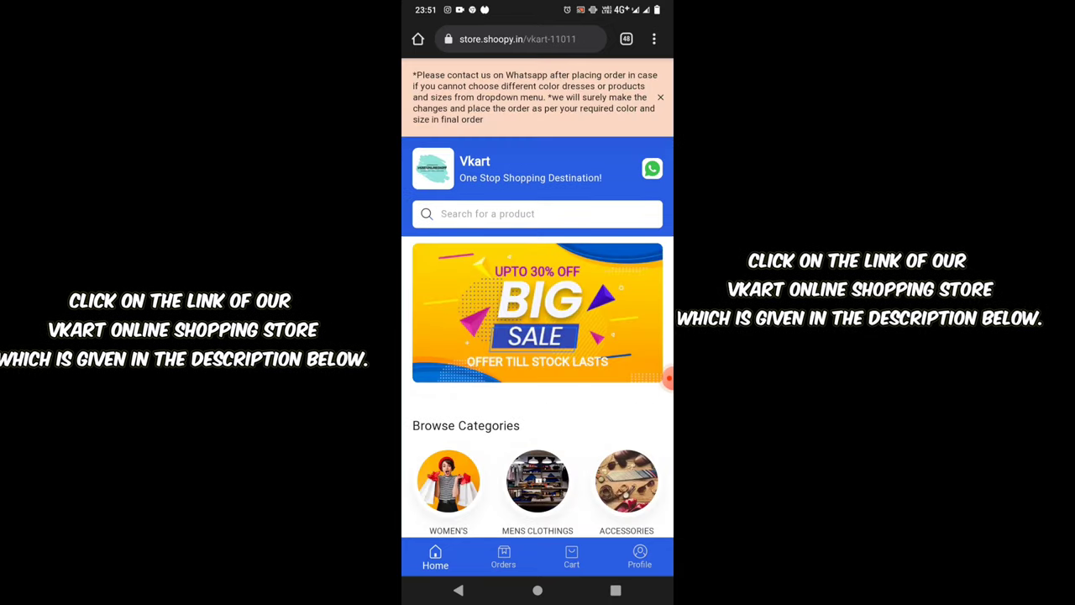
Scroll down the Vkart store page to the 'Add Store to your Home Screen' banner.
scroll("down", 3)
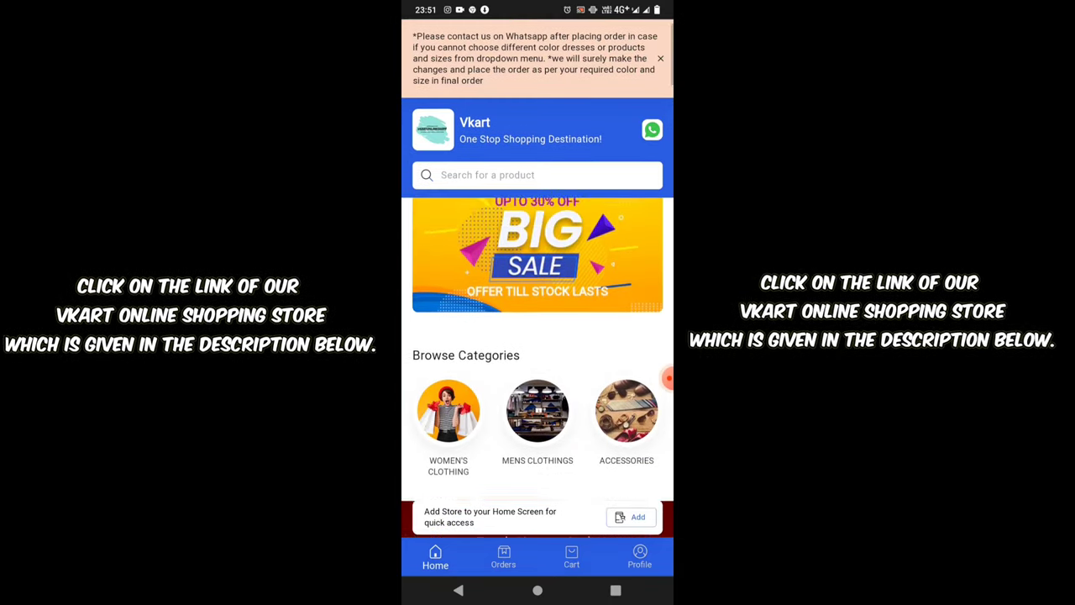
scroll("down", 3)
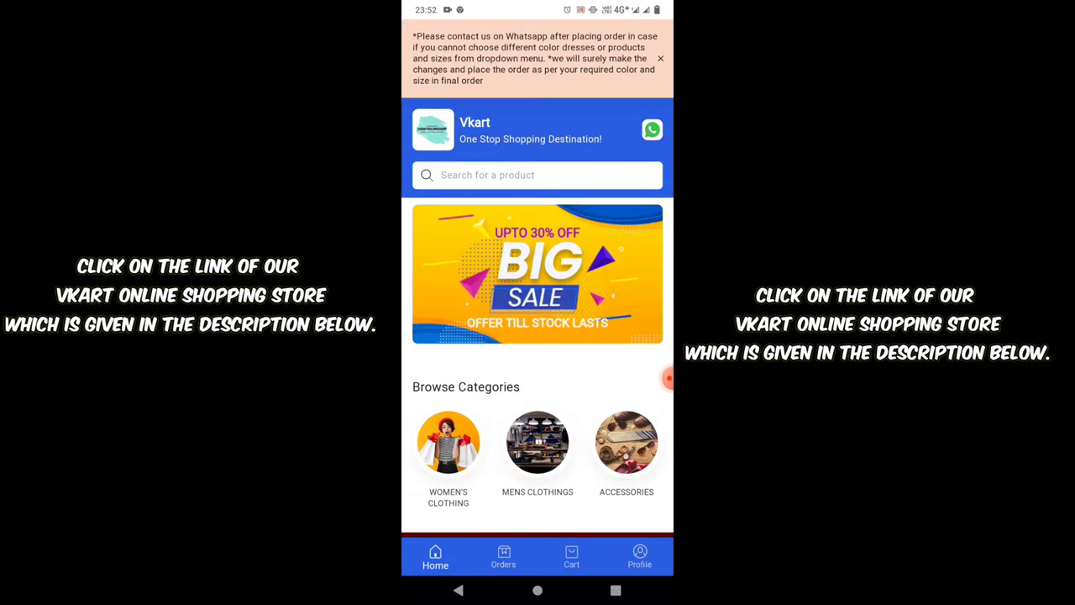
Pick Classy Long Dress from New Arrivals, choose WHITE, size L, and add it to cart.
scroll("down", 3)
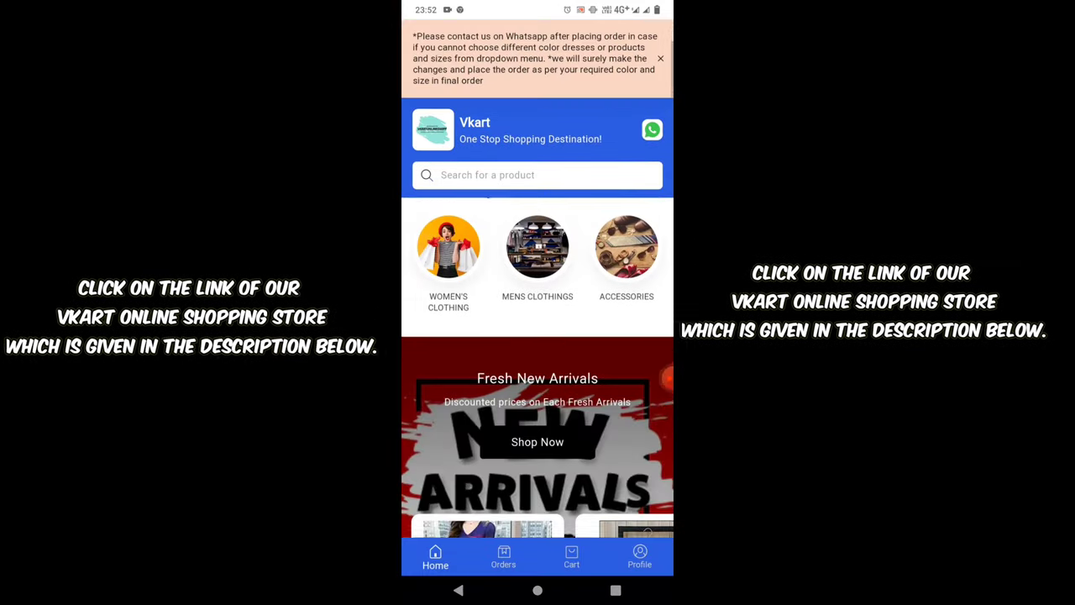
scroll("down", 3)
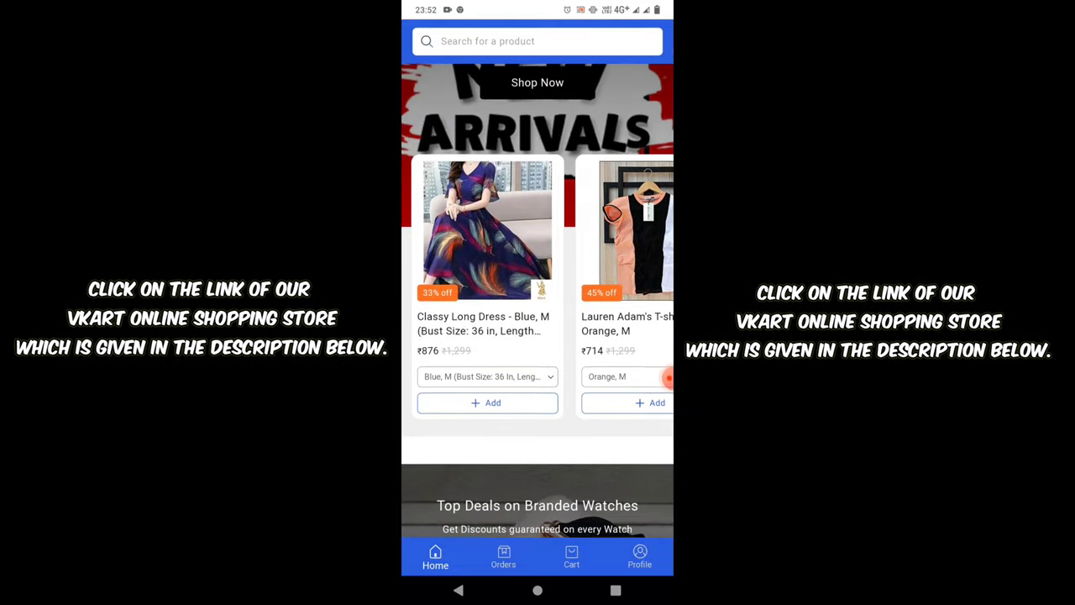
left_click(487, 231)
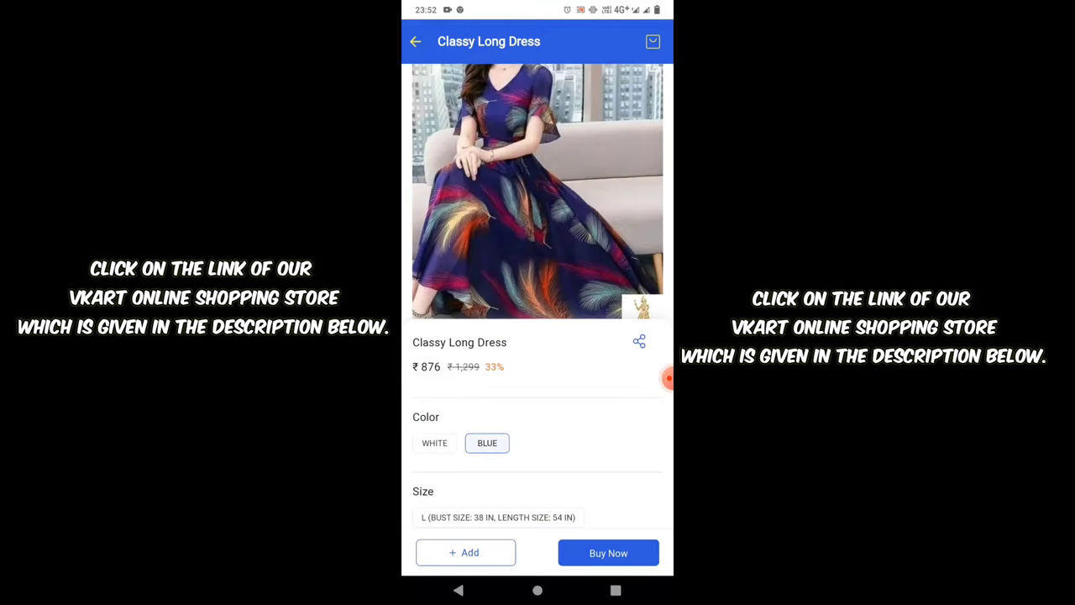
scroll("down", 3)
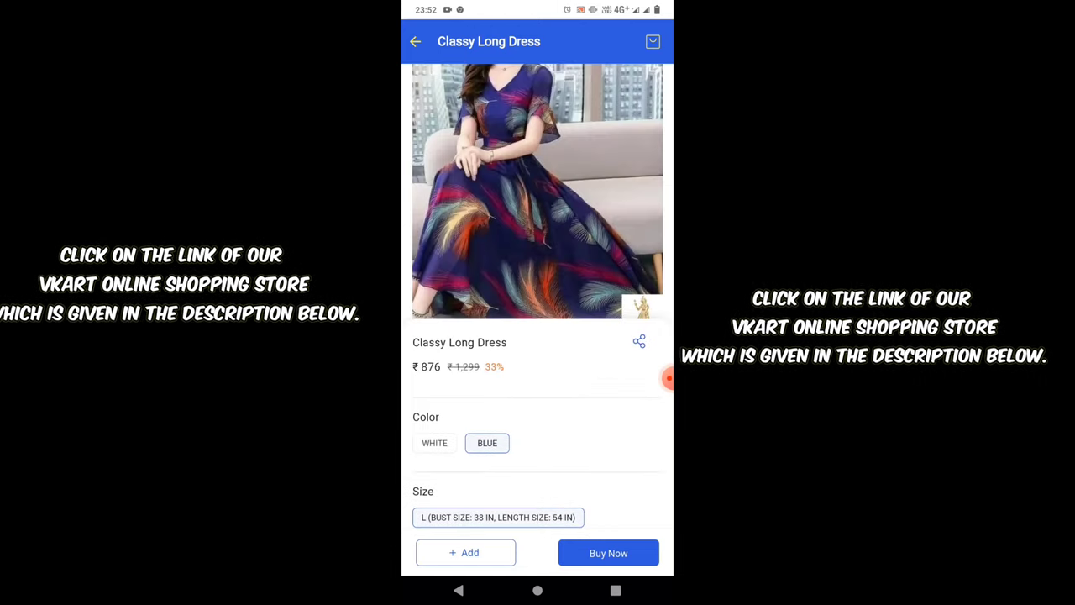
left_click(435, 443)
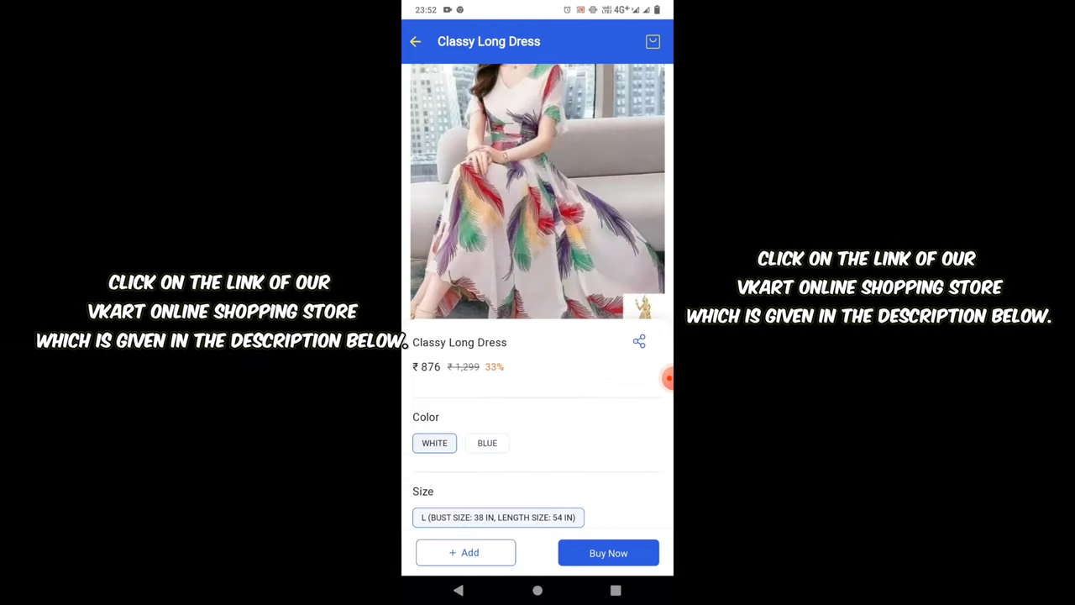
scroll("down", 3)
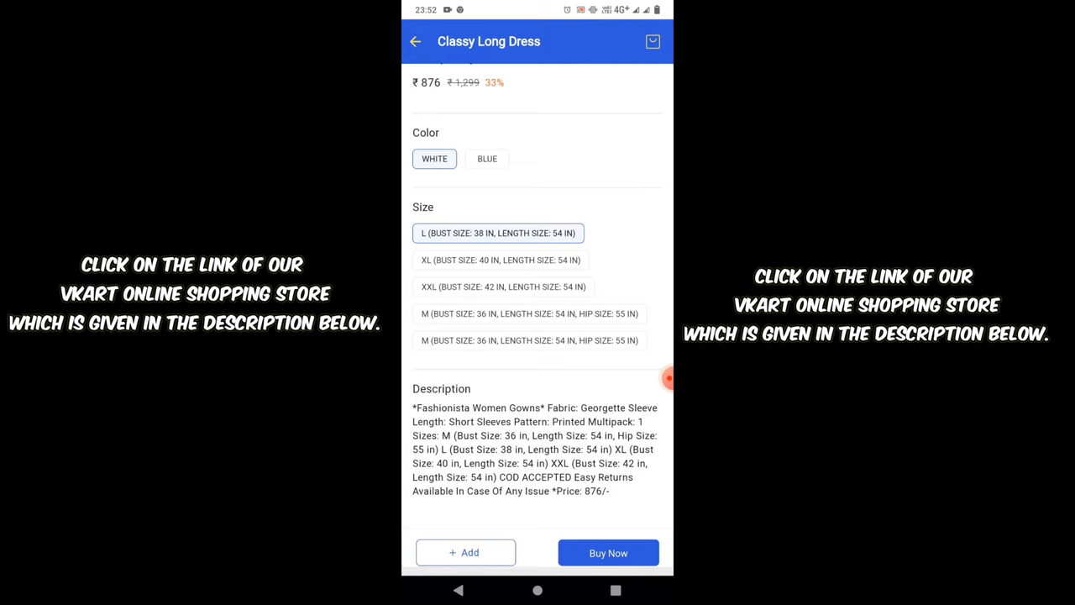
left_click(467, 552)
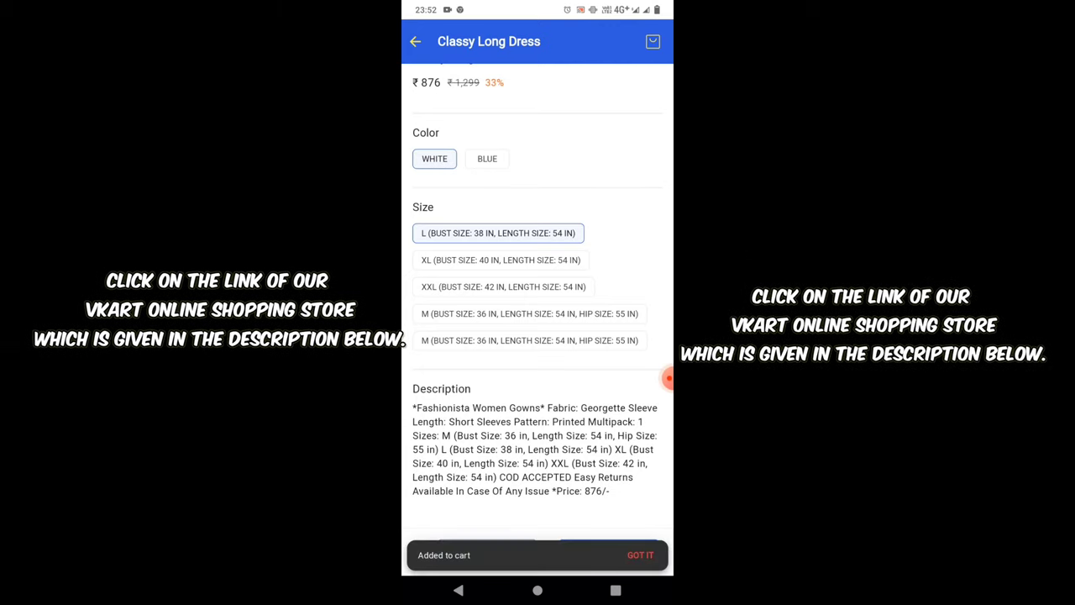